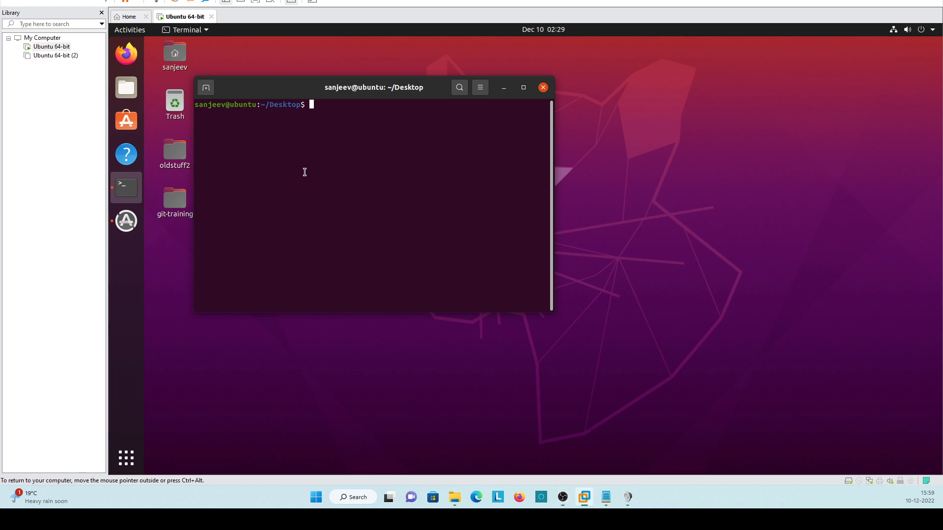
Step: Create a folder named 'test' on the Desktop with mkdir test
type("mkd")
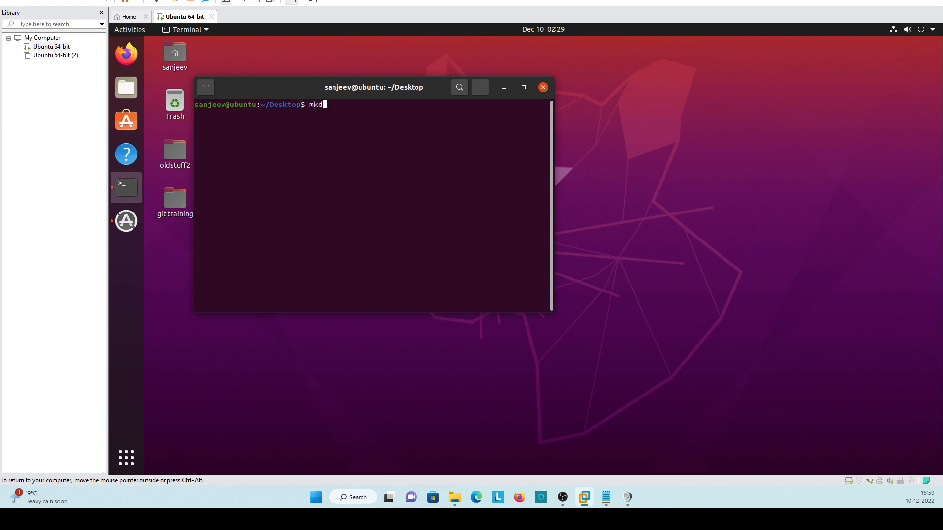
type("ir te")
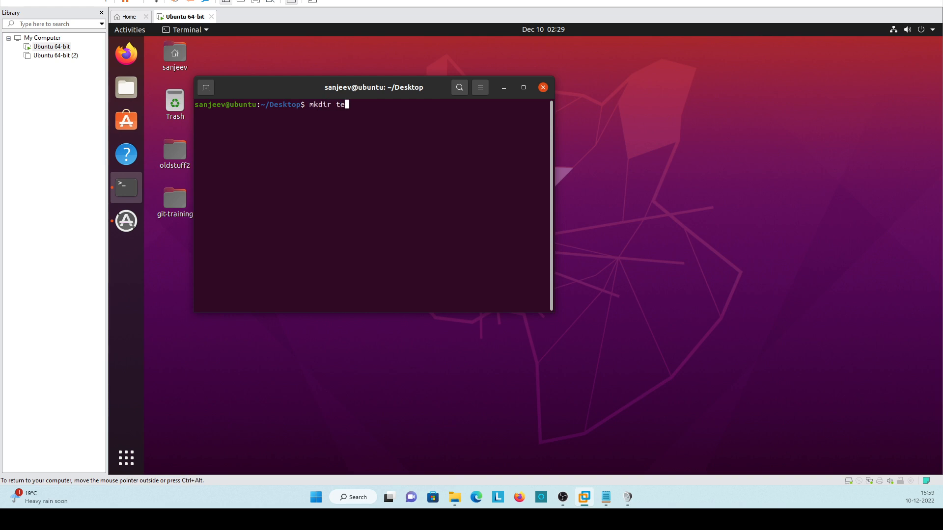
type("st")
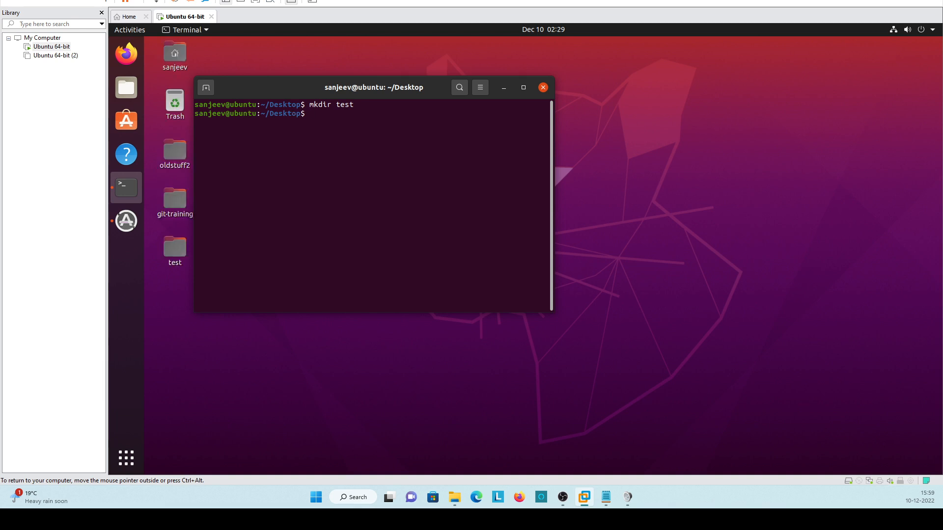
Step: List the test folder with ls test and ls -a test, showing only . and ..
type("l")
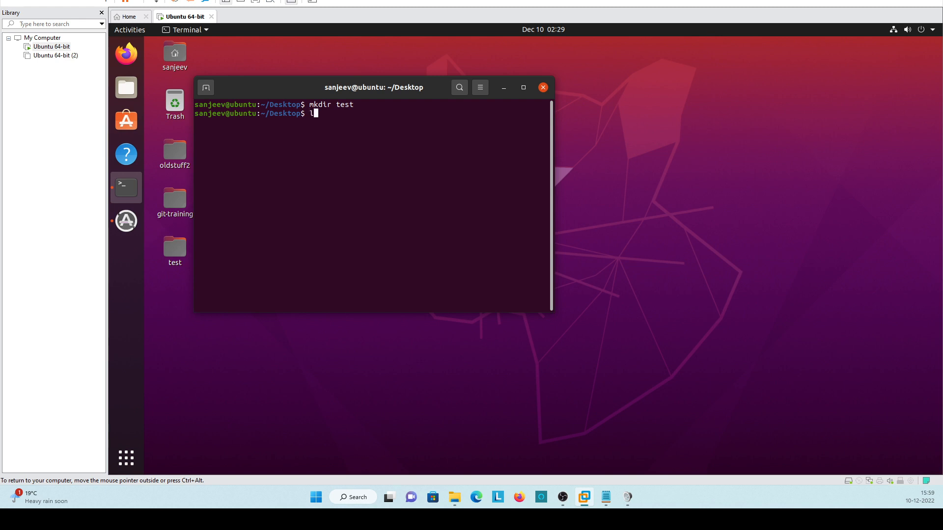
type("s")
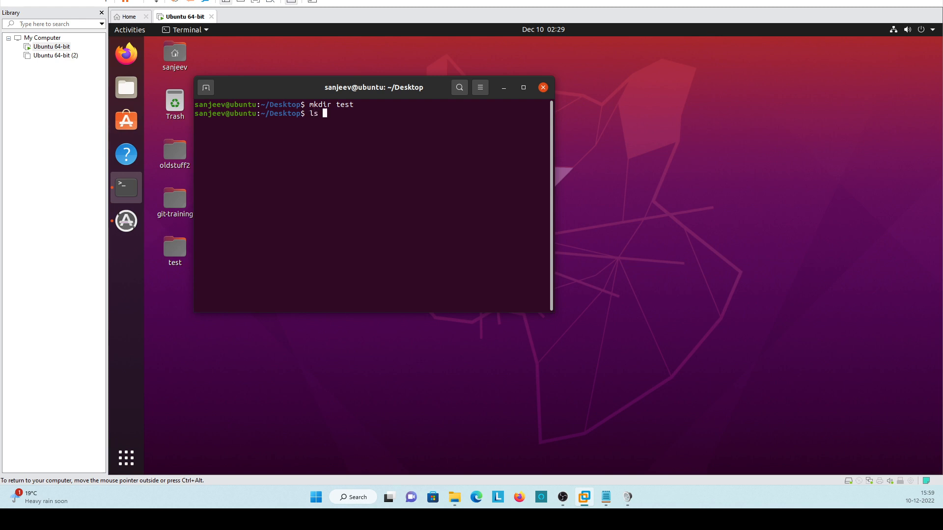
type("test")
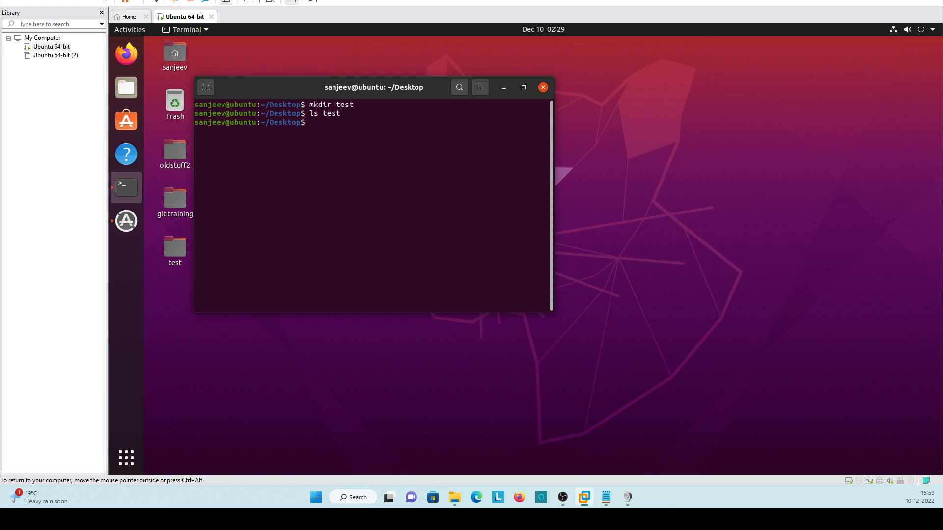
type("ls -a test")
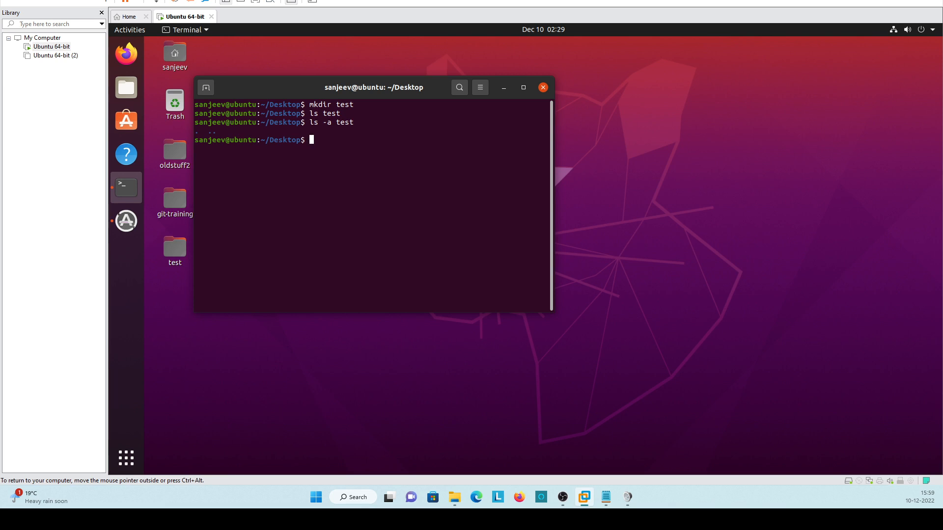
Step: Abandon the half-typed git init and change into the test folder with cd test
type("gi")
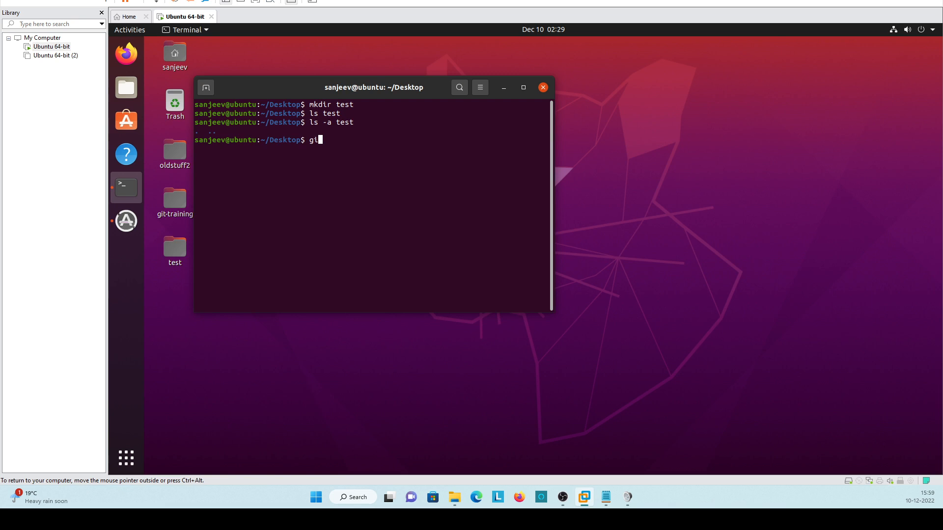
type("ini")
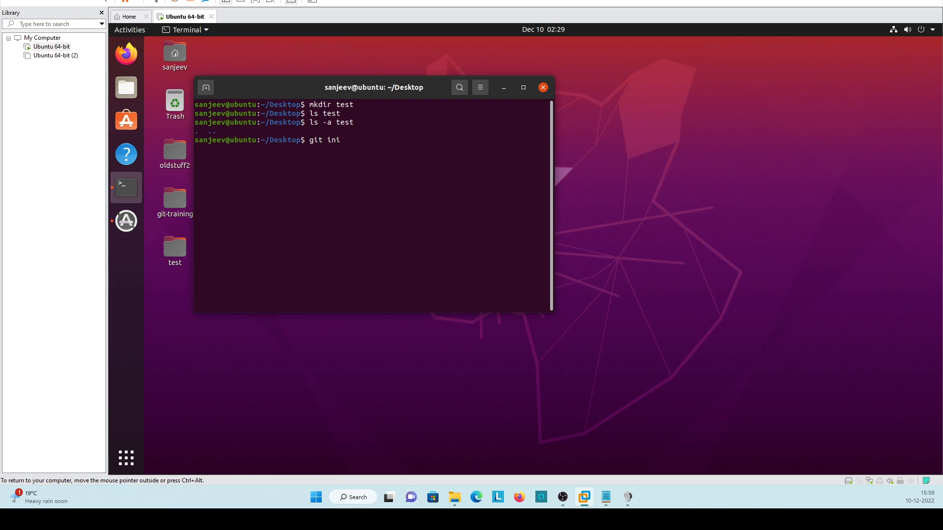
type("t")
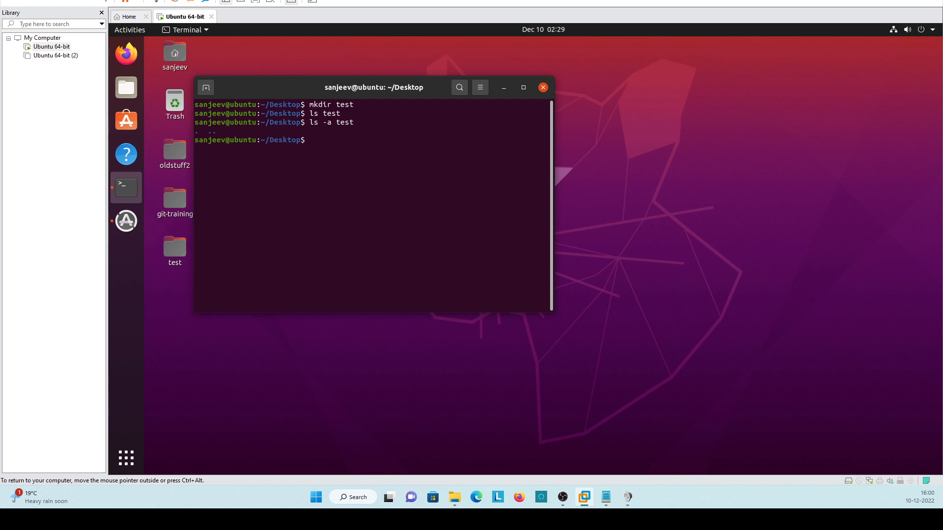
type("cd")
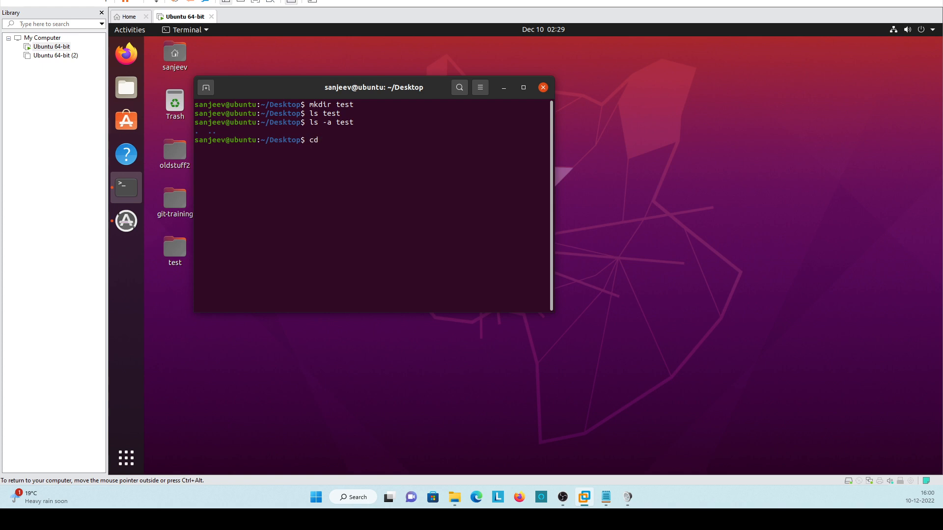
type("tes")
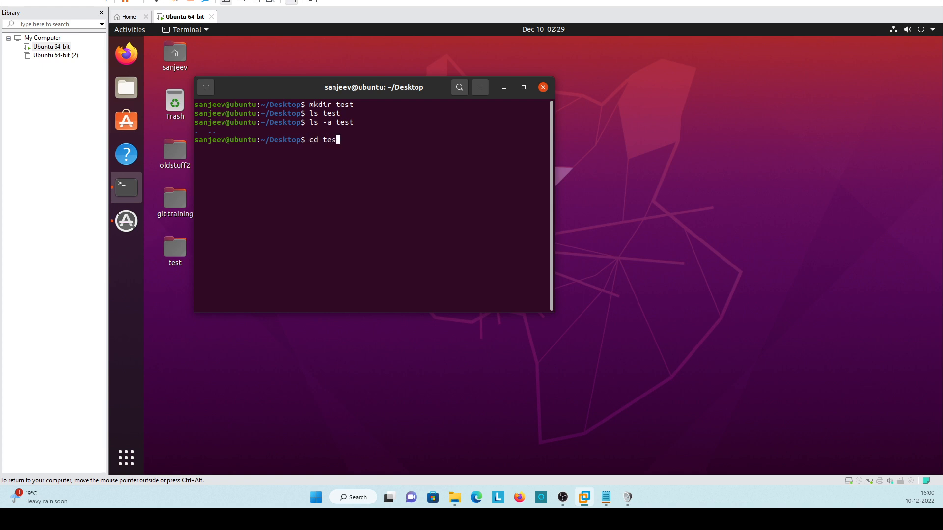
key("Return")
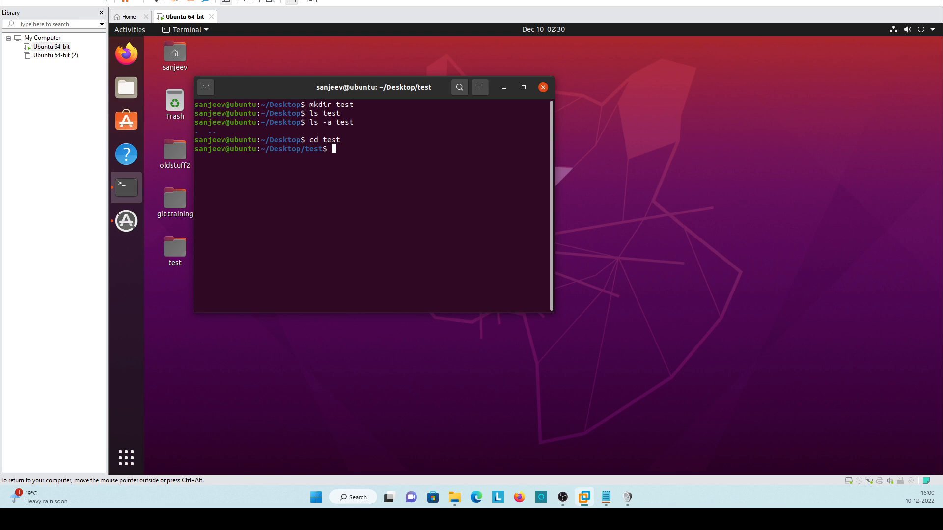
Step: Run git init to create an empty Git repository in the test folder
type("git")
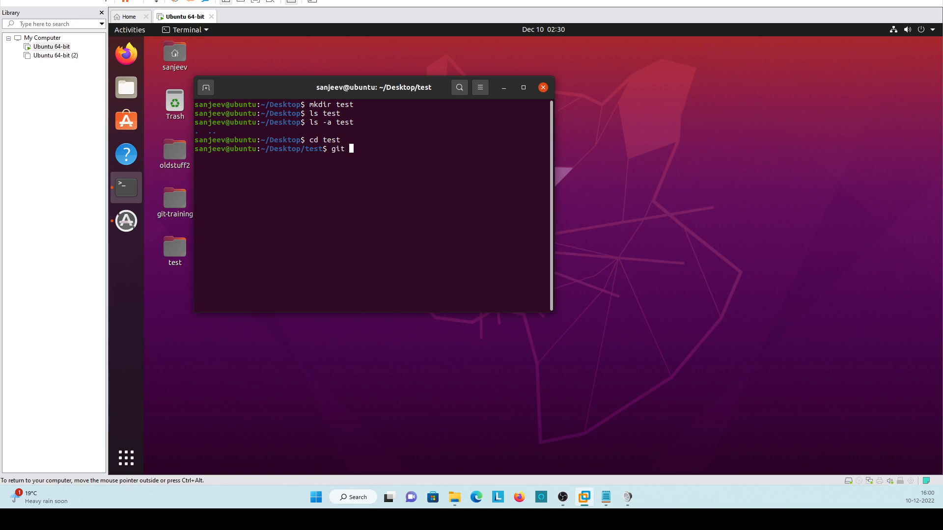
type("ini")
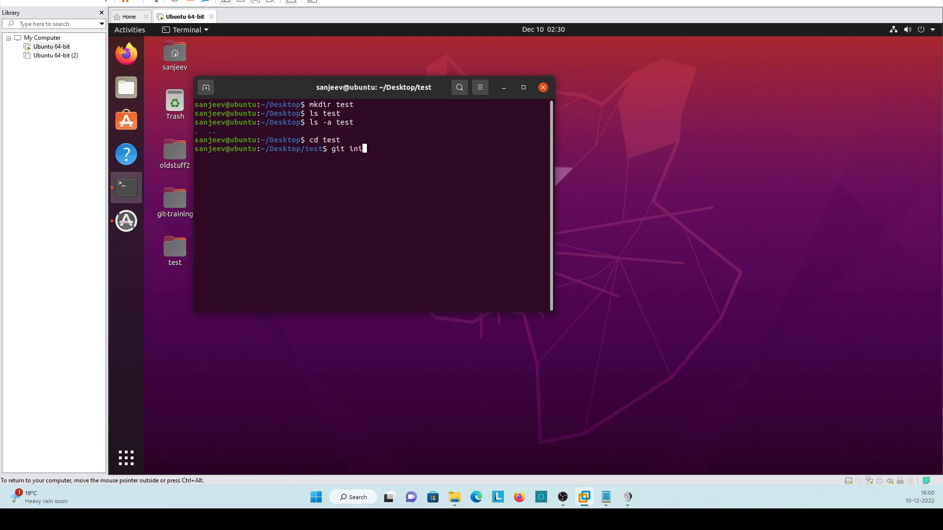
type("t")
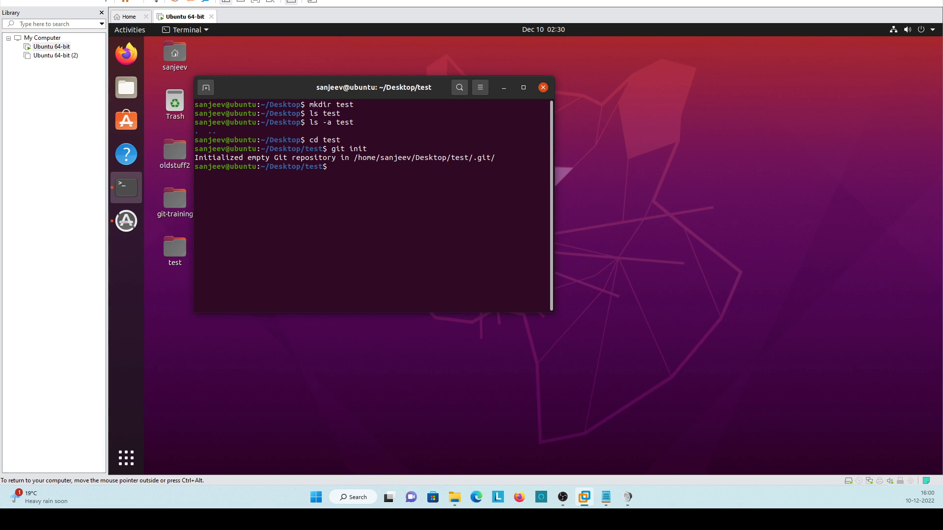
type("l")
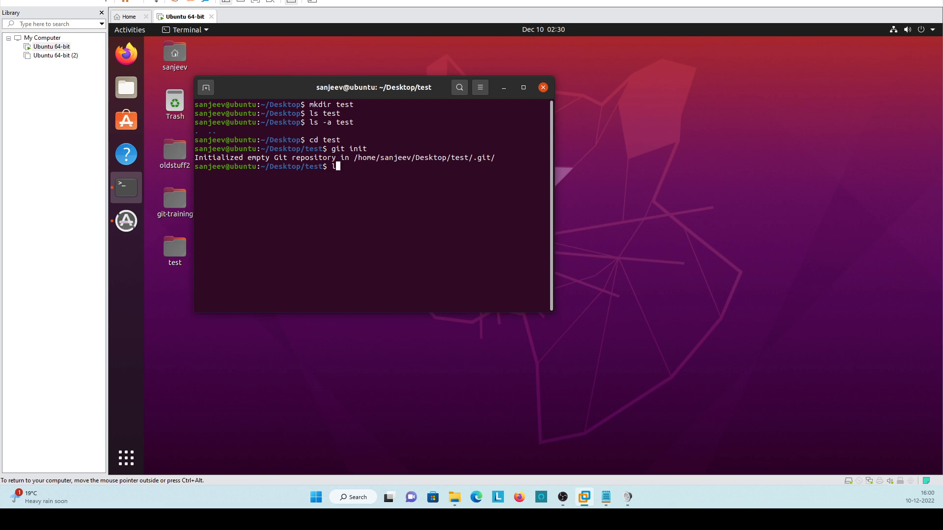
Step: Run ls -a in test to reveal the hidden .git directory
type("s")
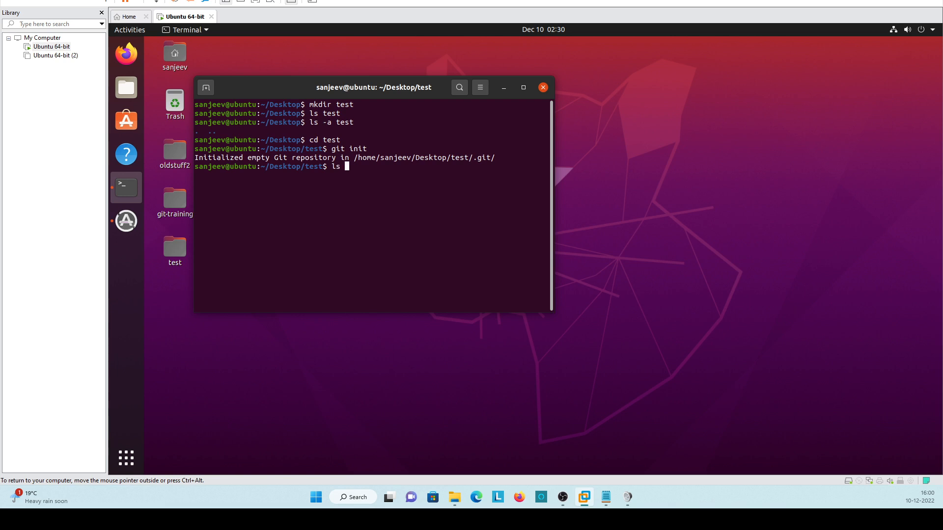
type("-a")
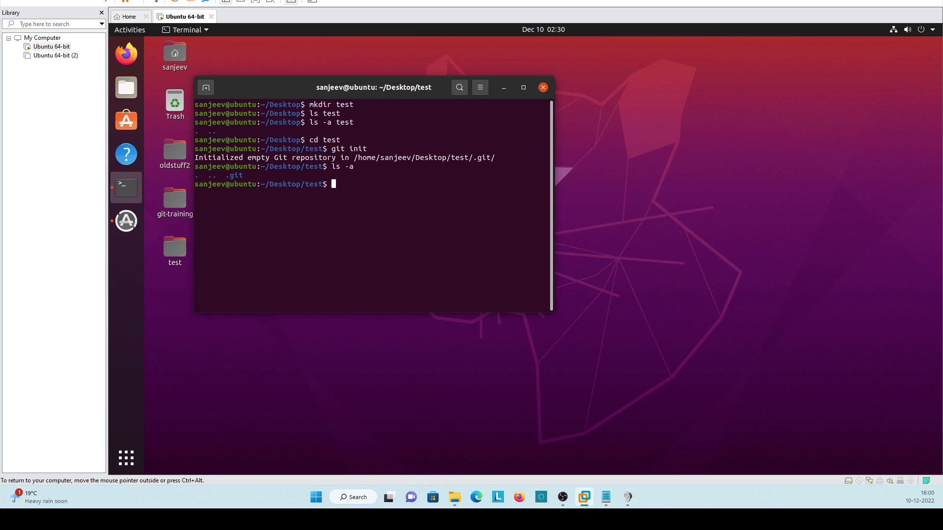
Step: Run ls .git to show branches, config, description, HEAD, hooks, info, objects and refs
type("ls .git")
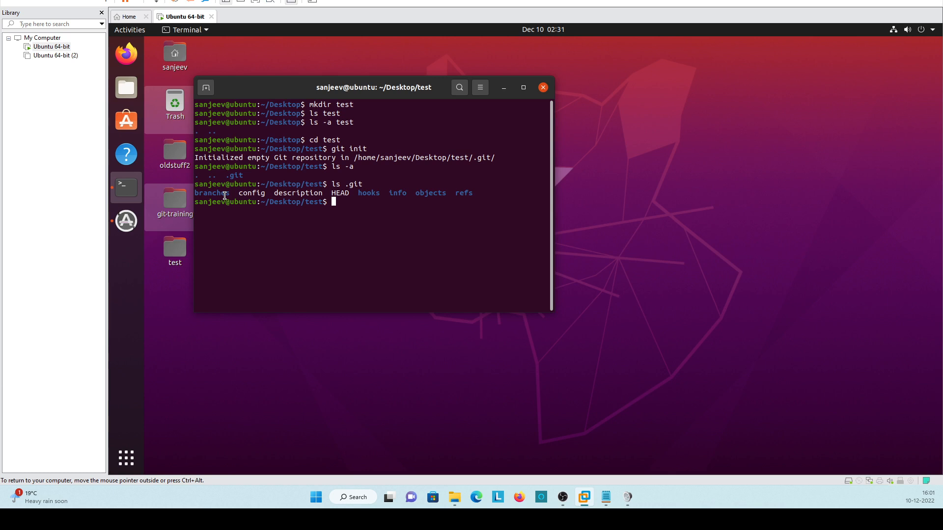
mouse_move(217, 216)
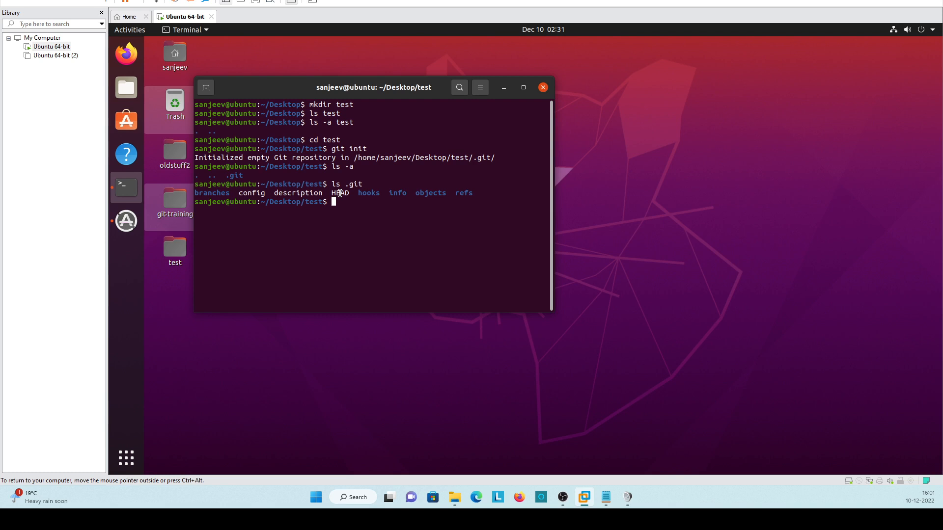
mouse_move(330, 214)
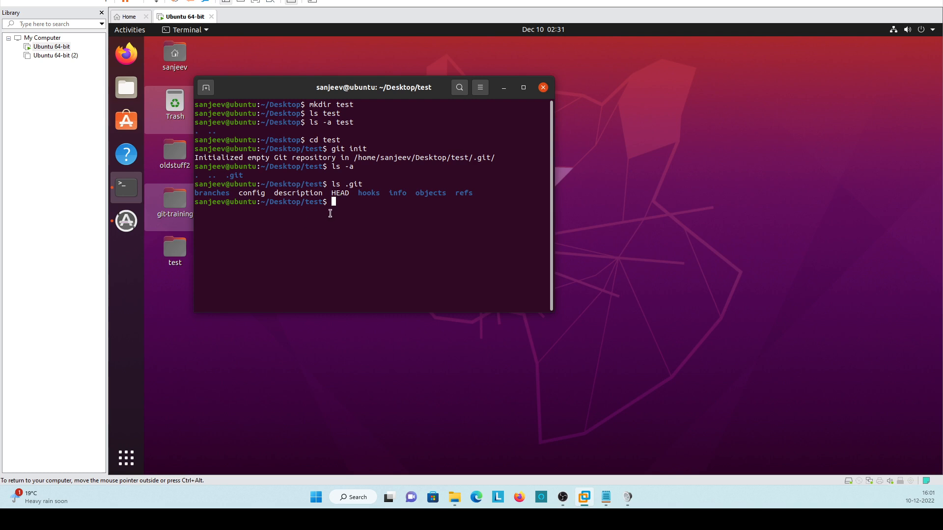